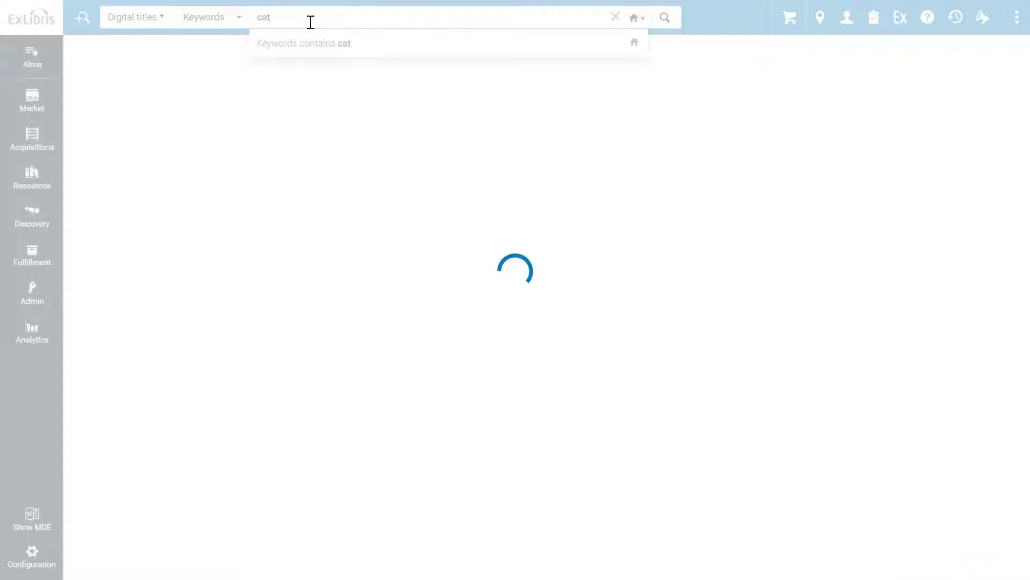
- Search Digital titles for 'cat' and open the first result's representation in the viewer
click(666, 17)
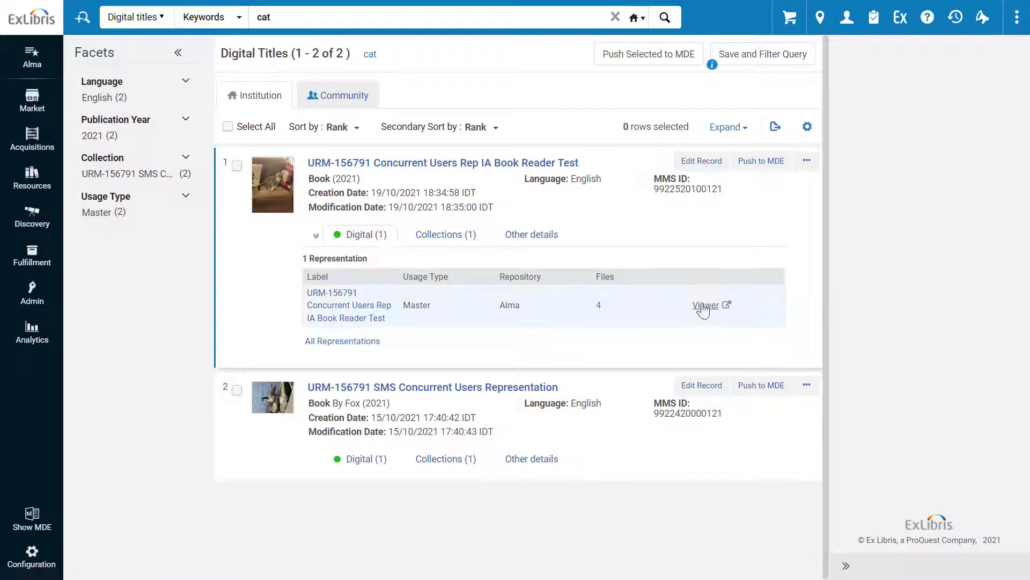
click(704, 305)
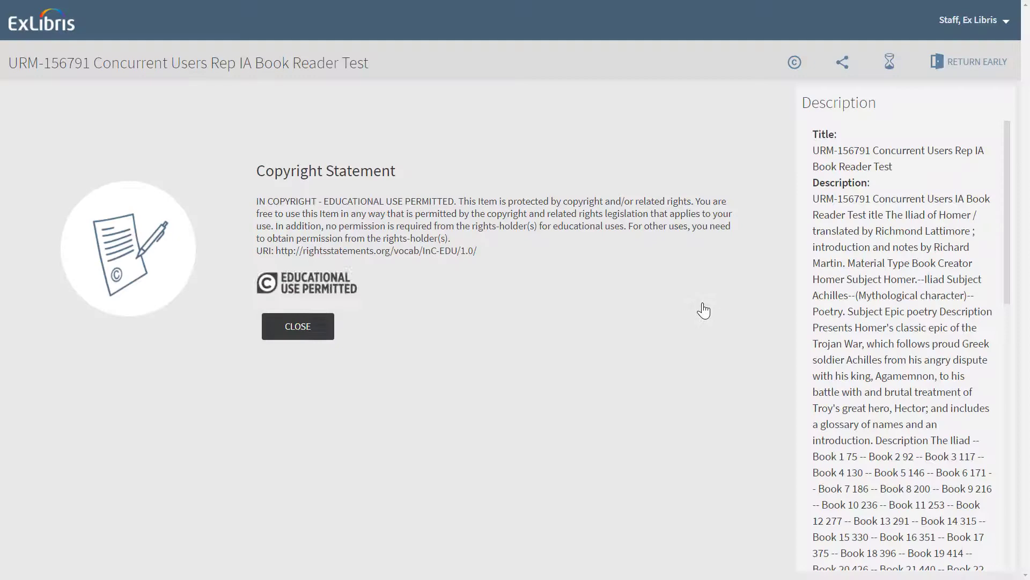
- Dismiss the copyright statement, review the Collection Path, and return to the Digital Titles results
click(298, 326)
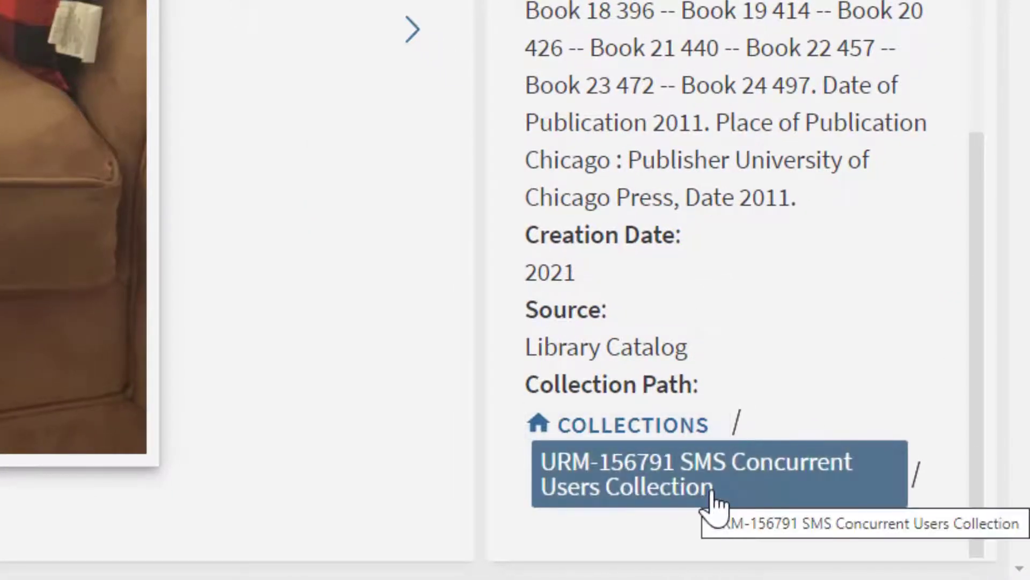
mouse_move(737, 510)
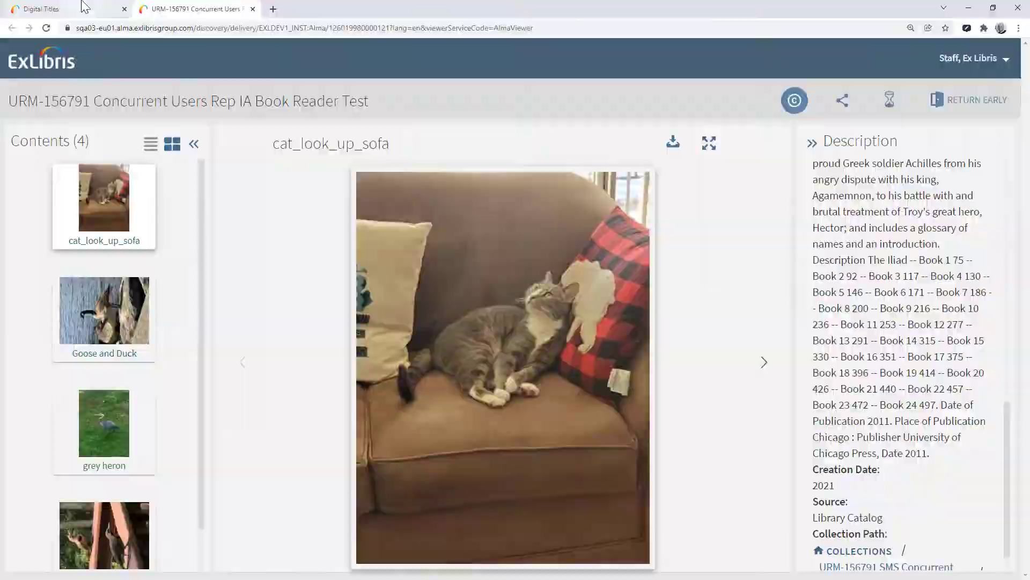
click(37, 8)
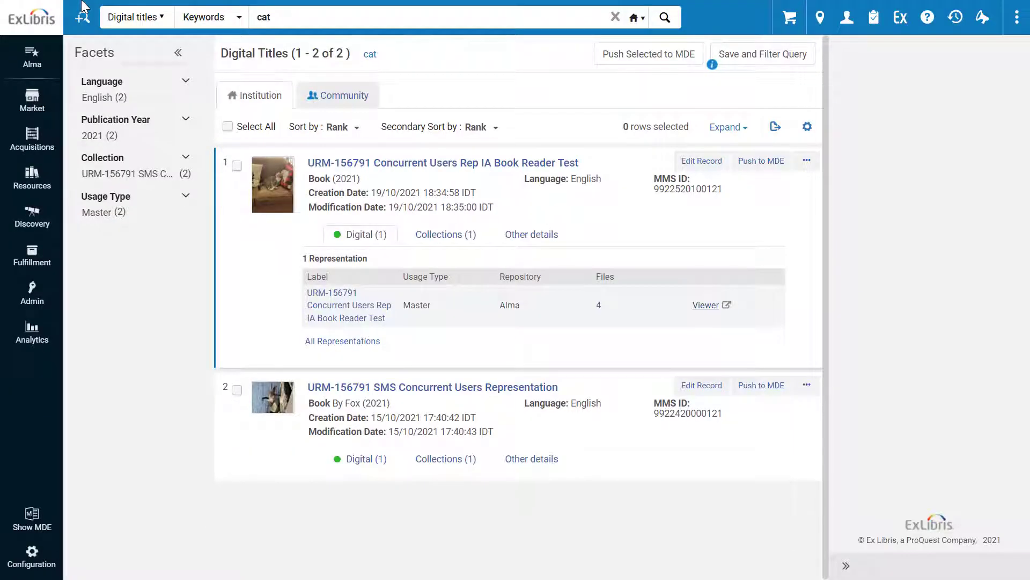
- Navigate Configuration > Discovery > Viewer Services and open the Alma Viewer service details
click(31, 556)
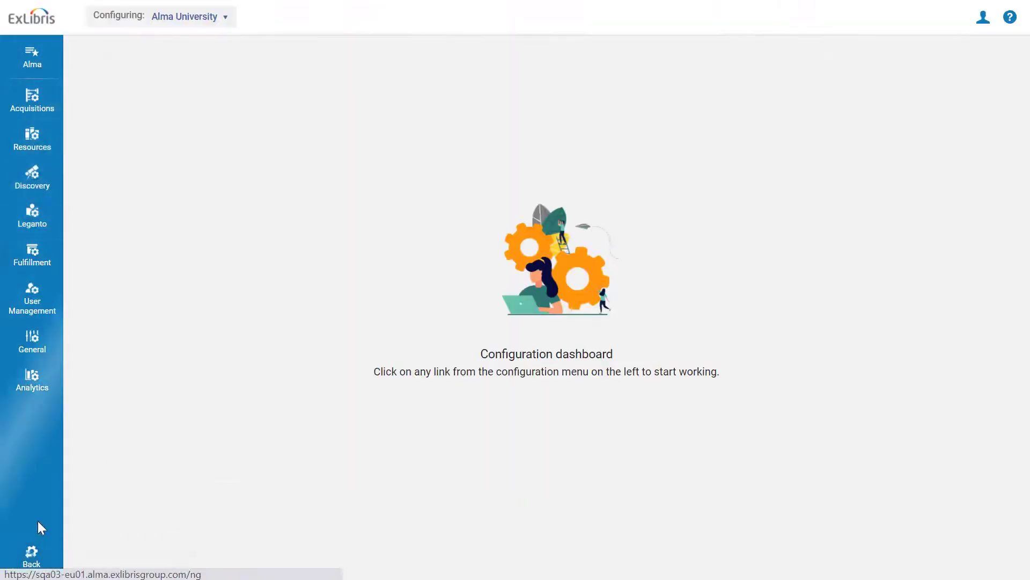
click(31, 255)
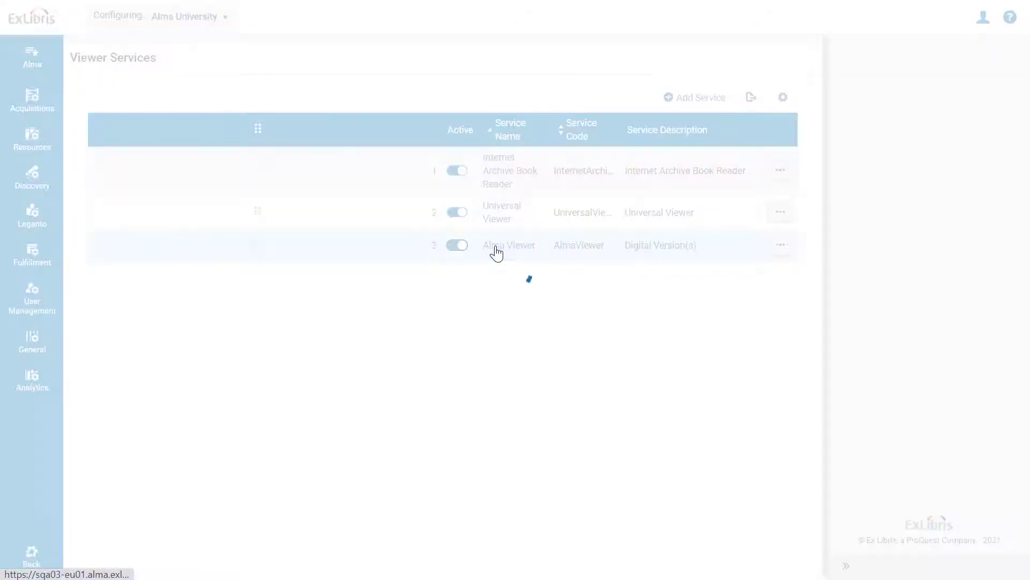
click(509, 245)
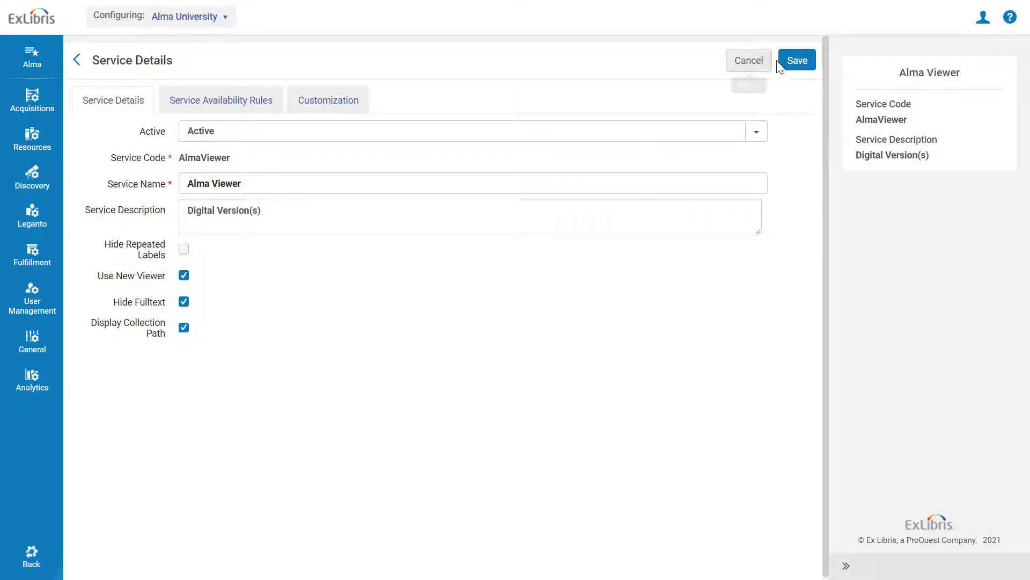
- Save the Alma Viewer service with Display Collection Path enabled
click(796, 59)
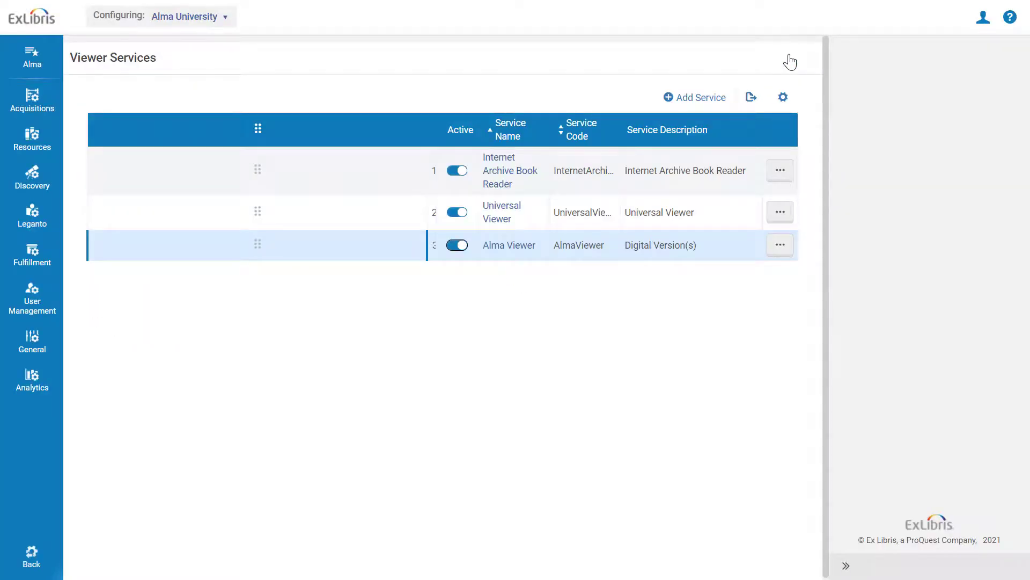